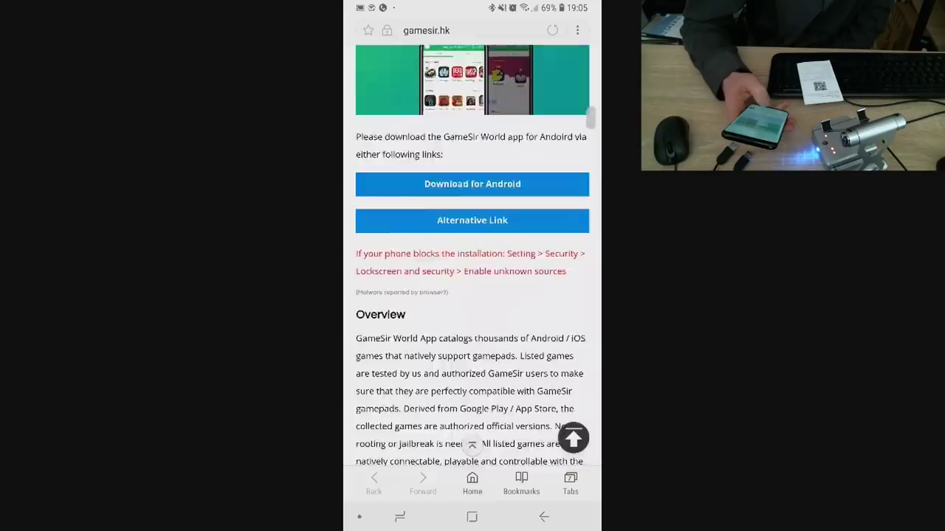
Step: Start the GameSir World APK download for Android from the gamesir.hk page
{"action": "left_click", "coordinate": [473, 183]}
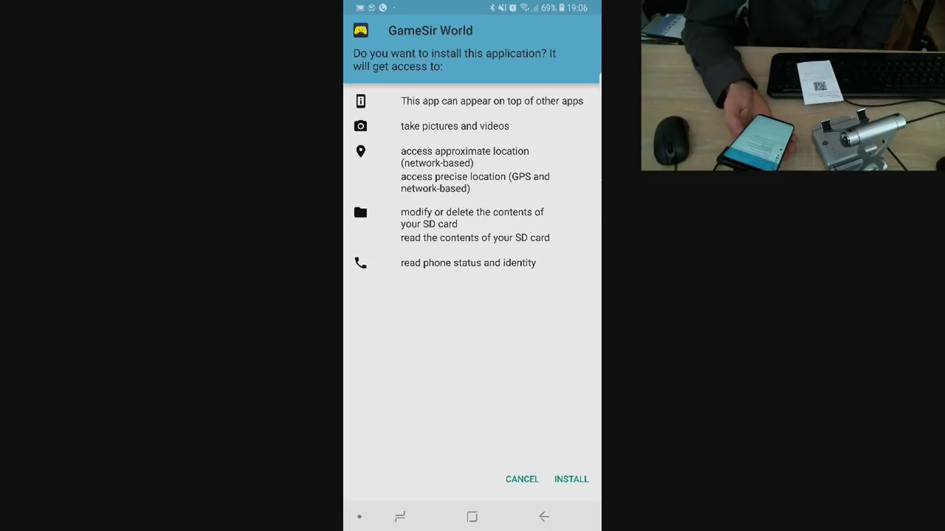
Step: Confirm INSTALL for GameSir World, accepting the listed permissions
{"action": "left_click", "coordinate": [571, 478]}
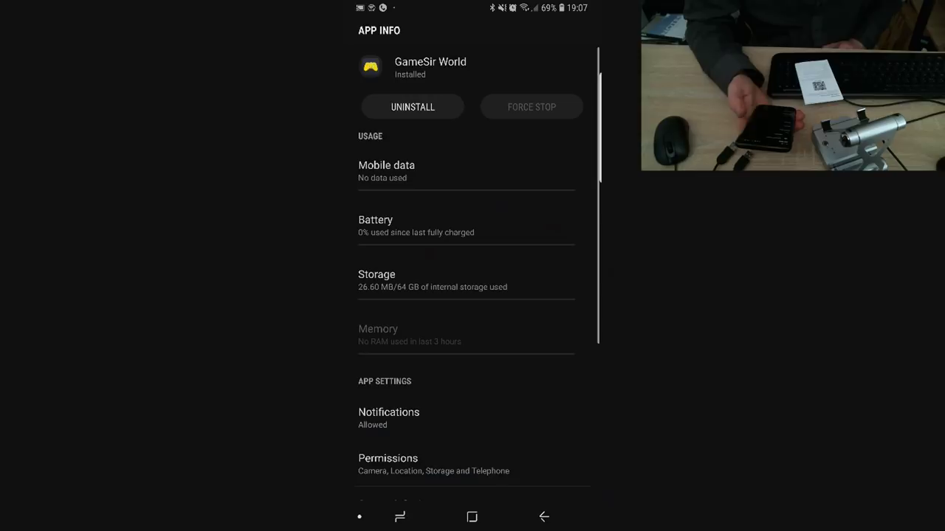
Step: Leave the GameSir World App info page and return to the home screen launcher
{"action": "left_click", "coordinate": [387, 463]}
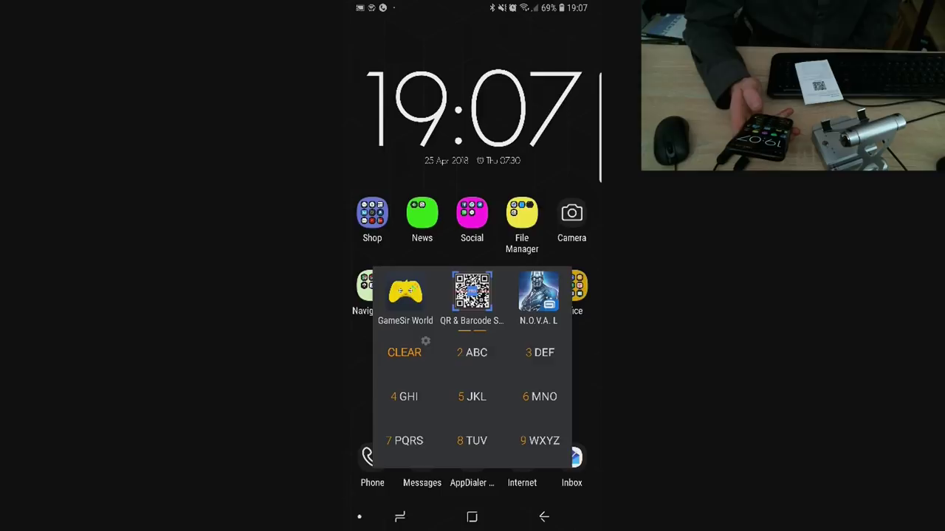
Step: Launch GameSir World, choose Go to GameWorld on the Floatwindow prompt and skip the intro
{"action": "left_click", "coordinate": [404, 295]}
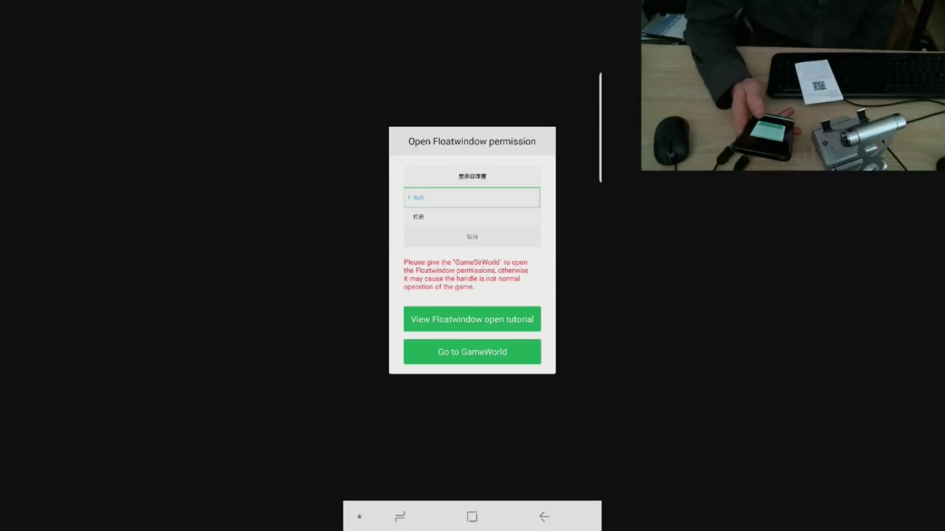
{"action": "left_click", "coordinate": [472, 351]}
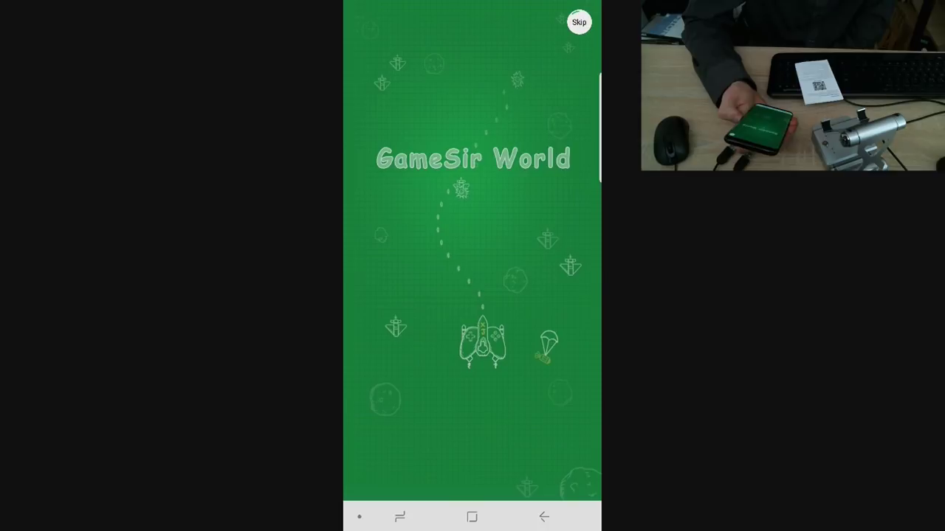
{"action": "left_click", "coordinate": [579, 22]}
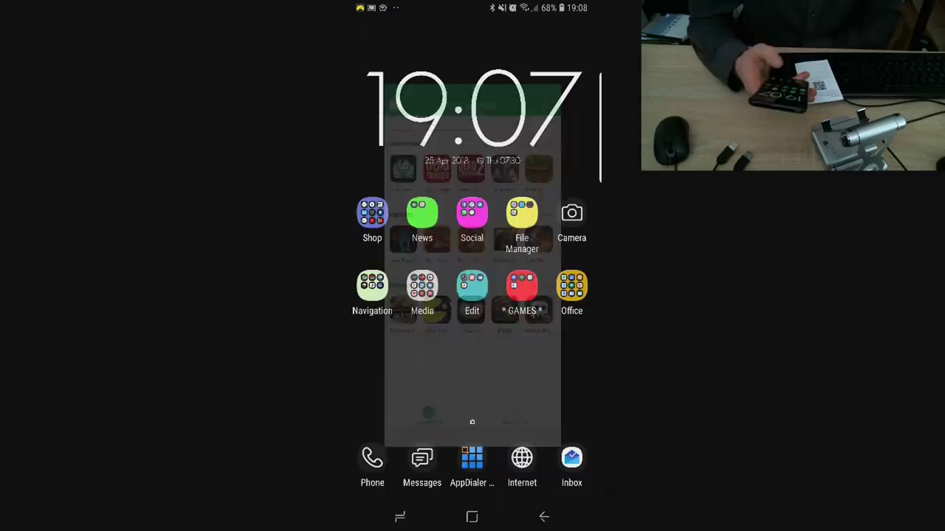
Step: From the notification panel reach Developer options and turn USB debugging on
{"action": "left_click_drag", "start_coordinate": [473, 9], "coordinate": [473, 221]}
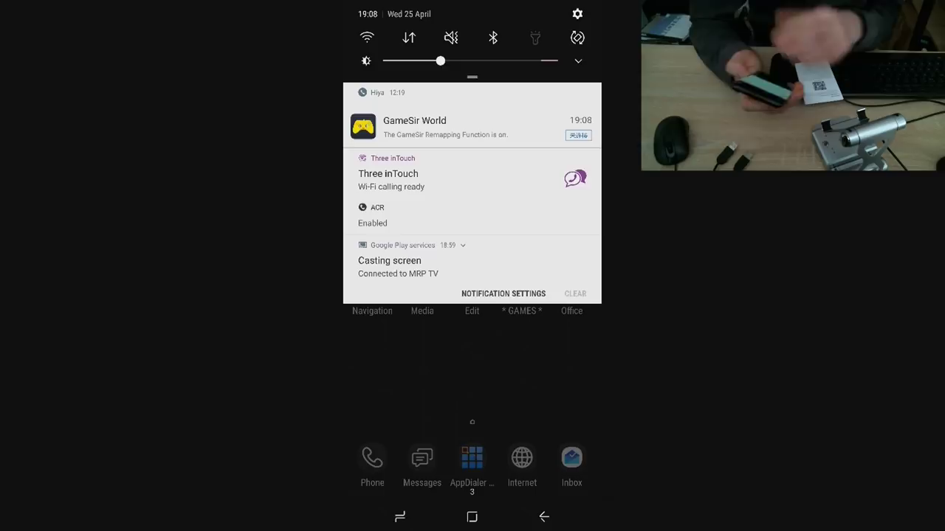
{"action": "left_click", "coordinate": [413, 127]}
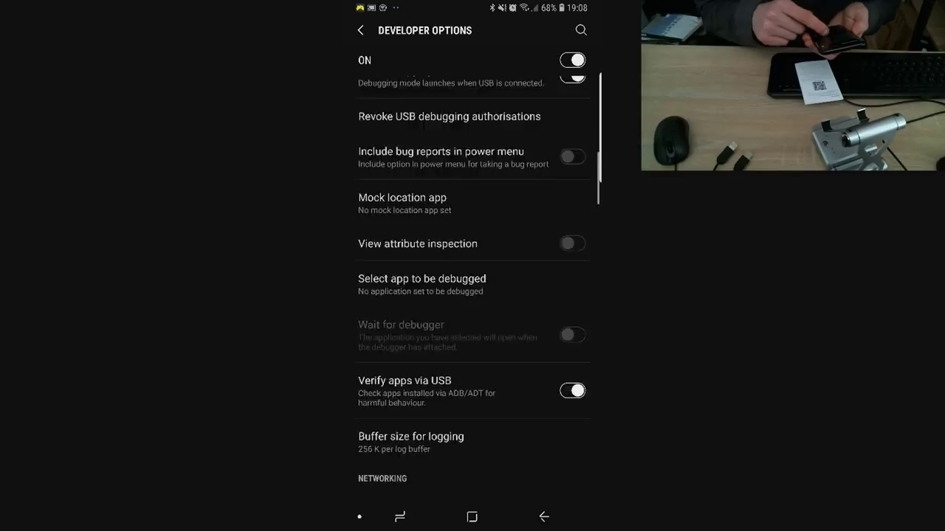
{"action": "scroll", "scroll_direction": "down", "scroll_amount": 3}
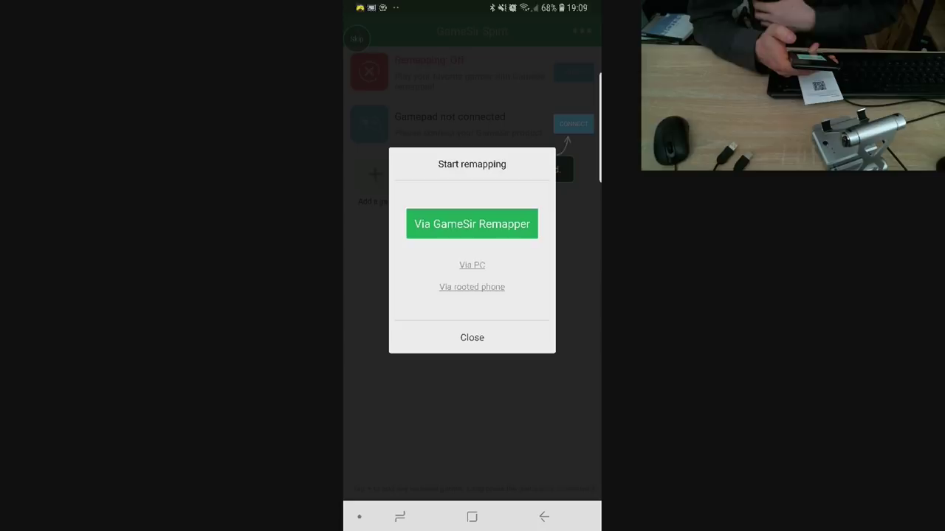
Step: Choose Via GameSir Remapper, reopen GameSir World and bring up its side drawer
{"action": "left_click", "coordinate": [472, 337]}
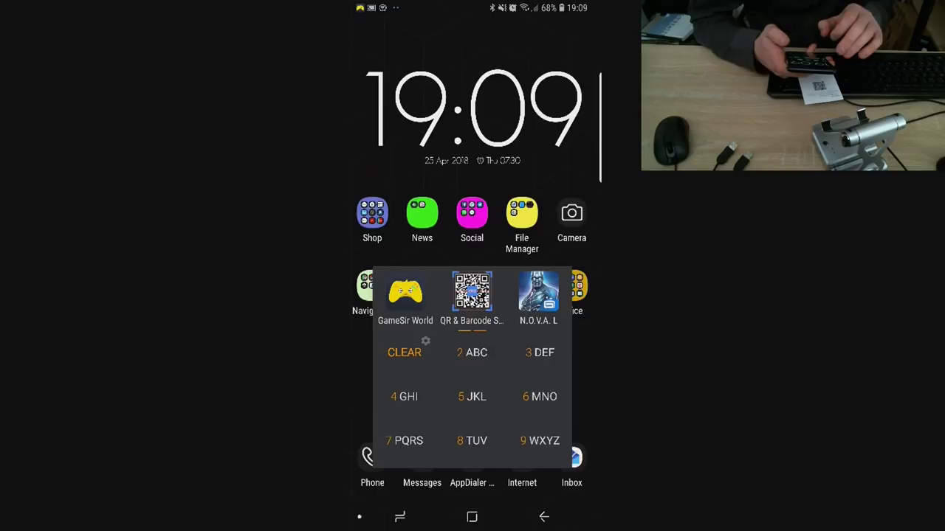
{"action": "left_click", "coordinate": [404, 292]}
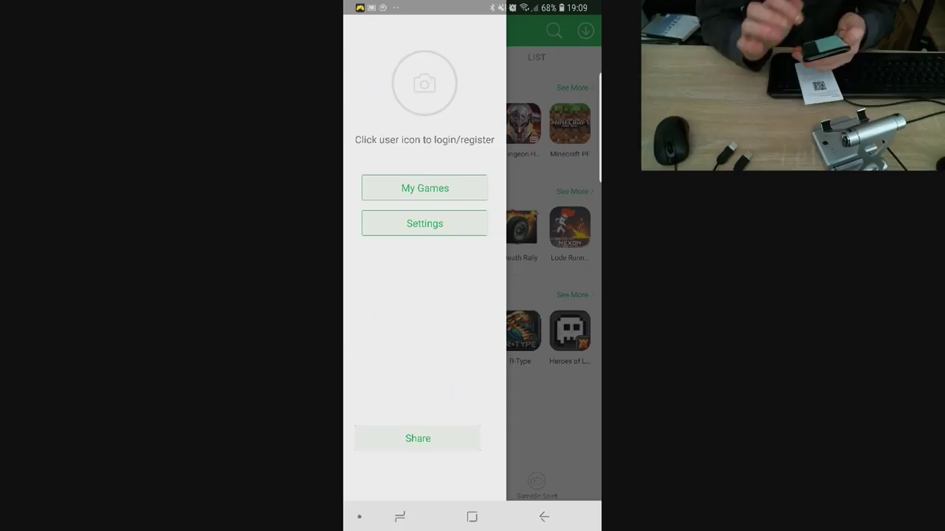
{"action": "left_click", "coordinate": [425, 83]}
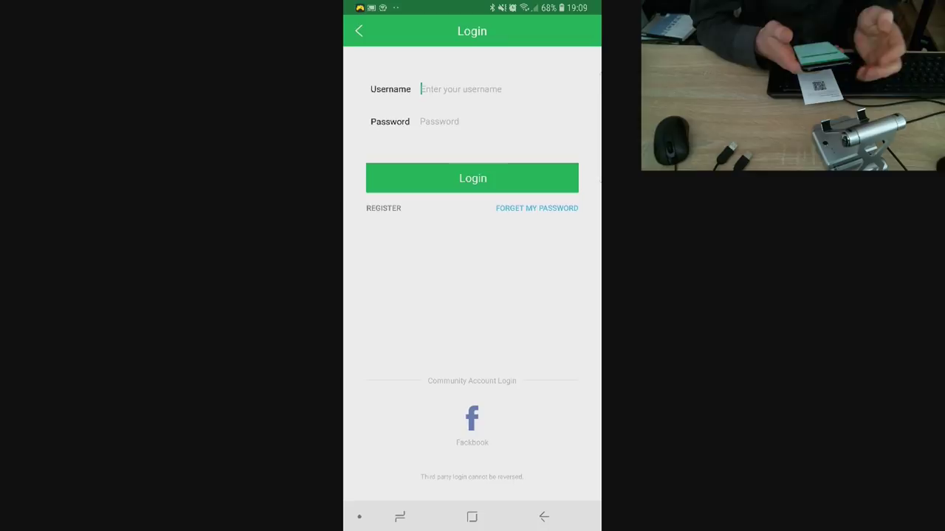
Step: Sign in with username and password to reach the Spirit screen showing Gamesir-X1 connected
{"action": "left_click", "coordinate": [360, 31]}
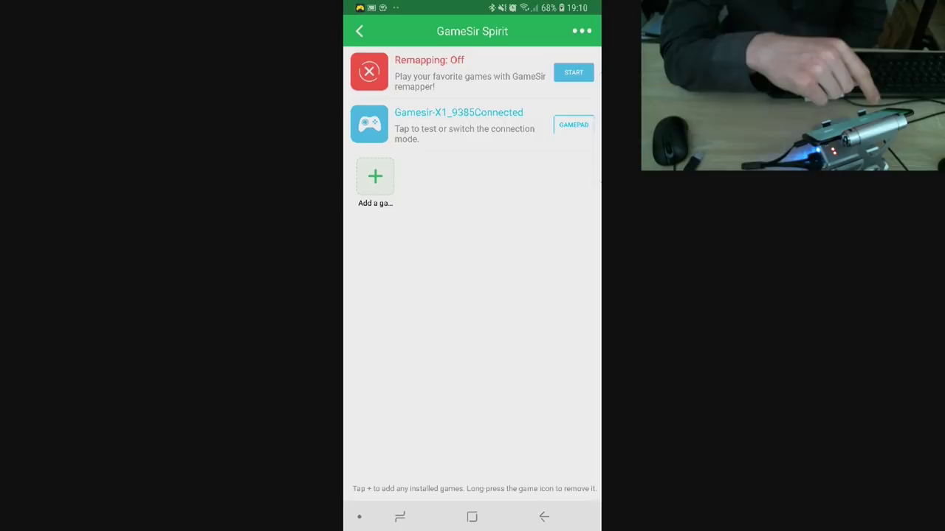
Step: Start remapping Via GameSir Remapper and allow USB debugging, bringing the overlay over N.O.V.A
{"action": "left_click", "coordinate": [572, 72]}
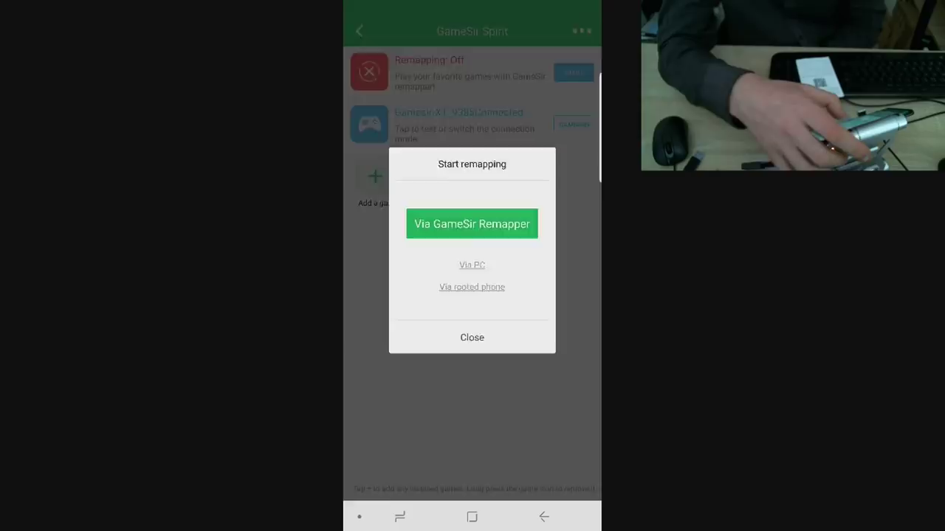
{"action": "left_click", "coordinate": [472, 336]}
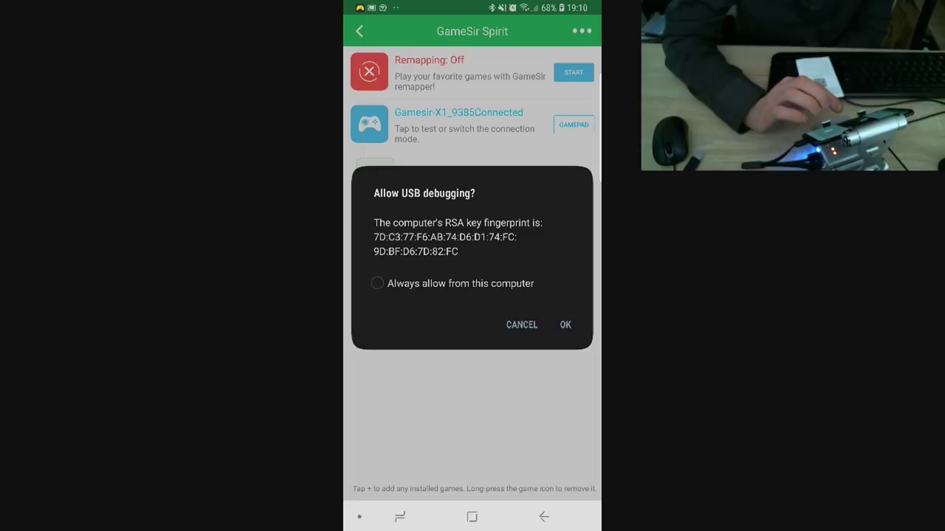
{"action": "left_click", "coordinate": [565, 325]}
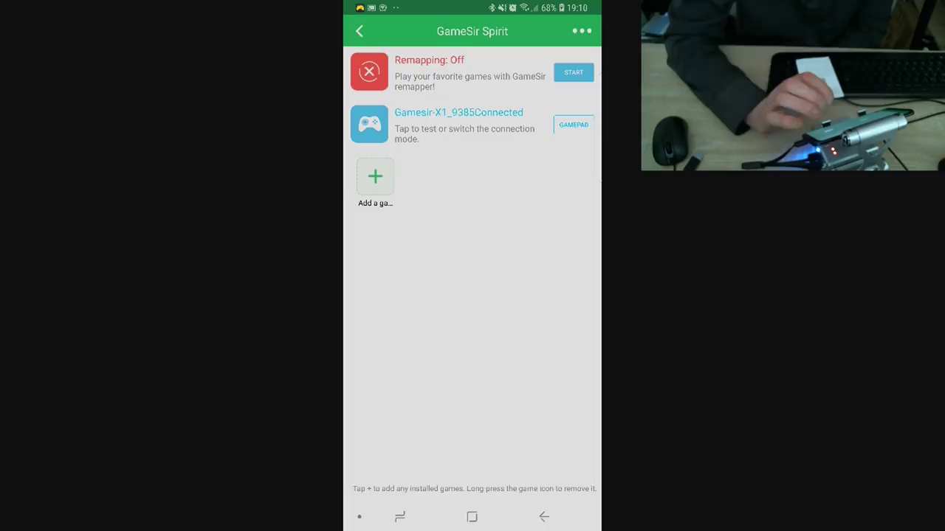
{"action": "left_click", "coordinate": [573, 72]}
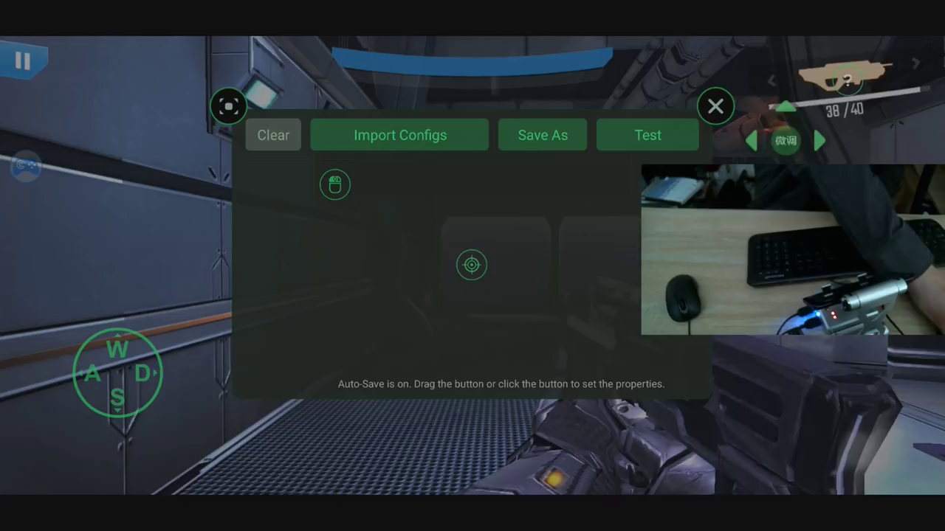
Step: Test the WASD mapping in live gameplay, then reopen and leave the layout editor again
{"action": "left_click", "coordinate": [715, 107]}
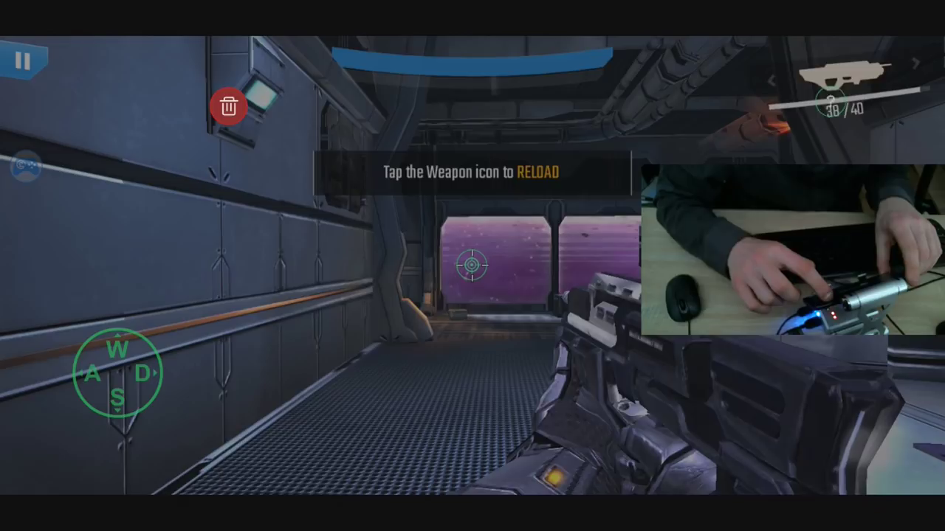
{"action": "left_click", "coordinate": [227, 106]}
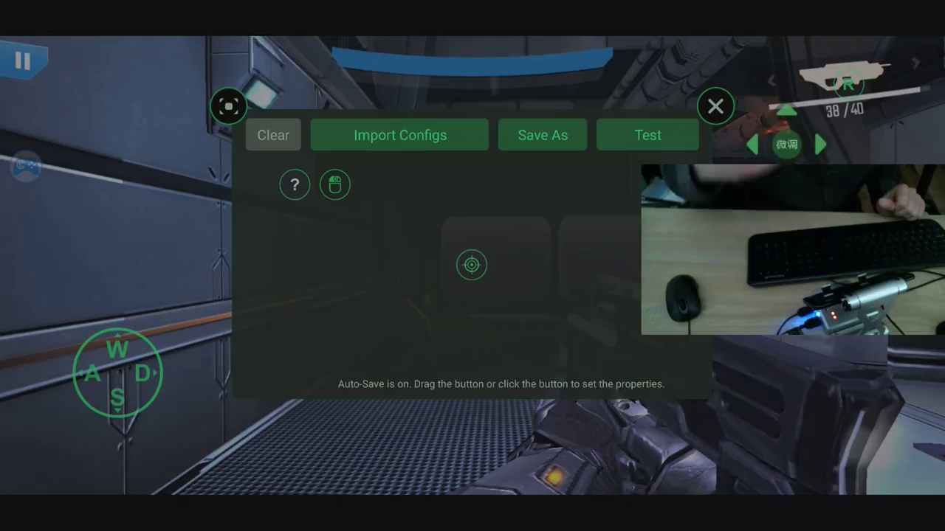
{"action": "left_click", "coordinate": [715, 106]}
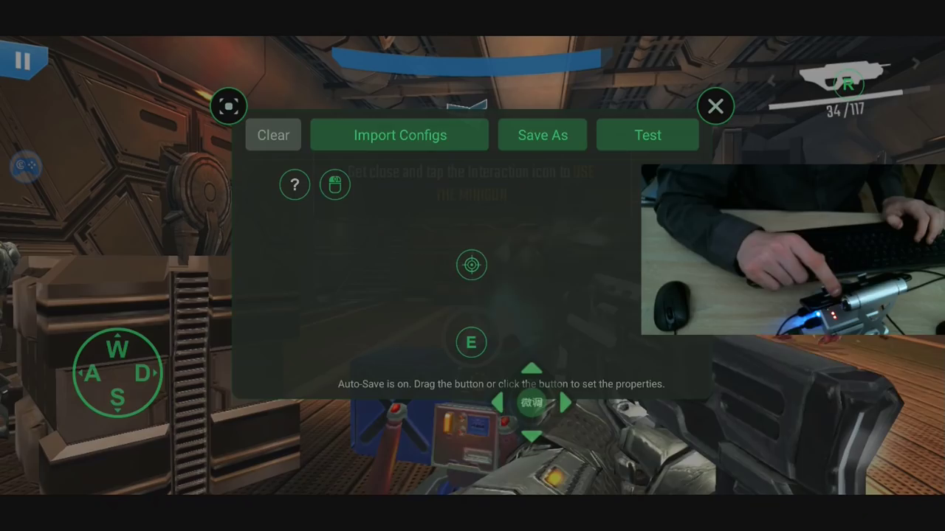
Step: Show the key-mapping editor over N.O.V.A. with the WASD pad, E key and arrow pad
{"action": "left_click", "coordinate": [714, 107]}
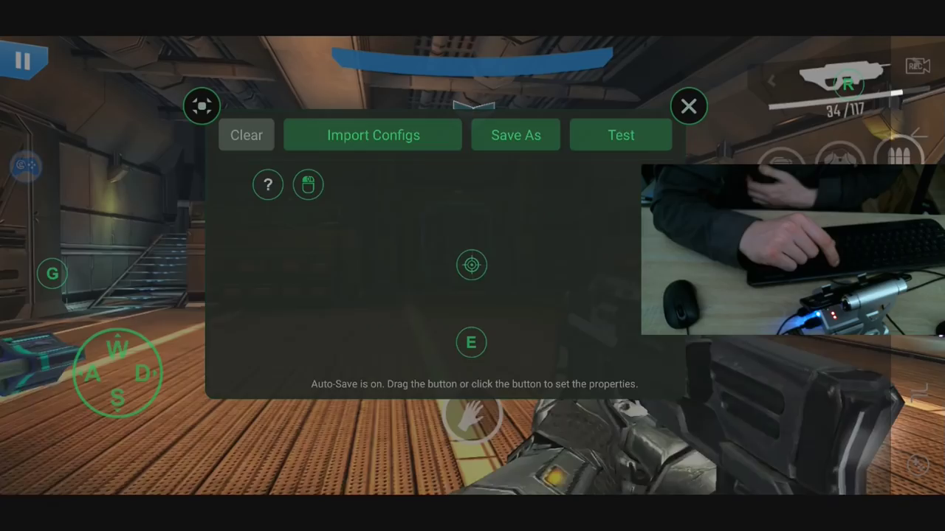
Step: Close the GameSir layout editor so the N.O.V.A. key mapping auto-saves successfully
{"action": "left_click", "coordinate": [688, 107]}
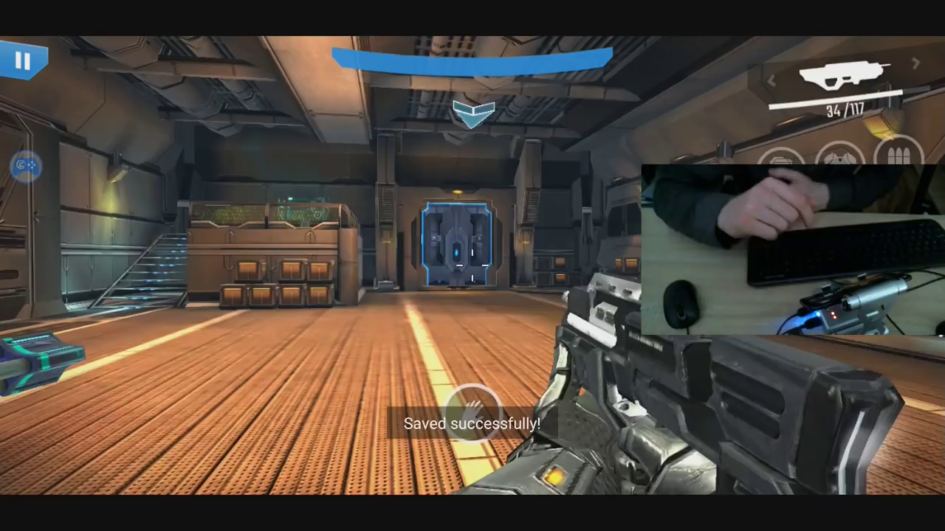